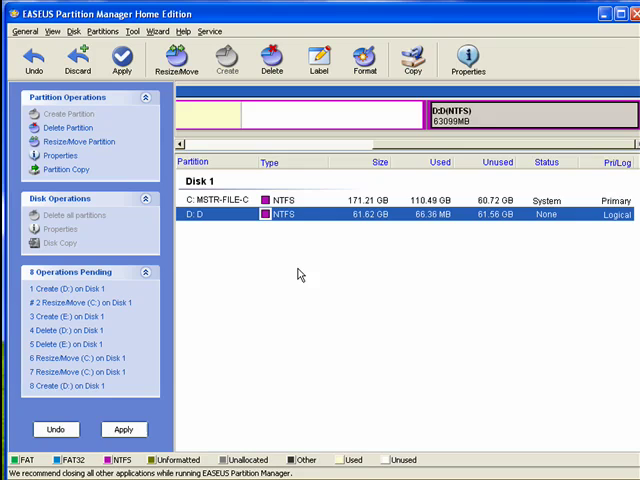
{"action": "mouse_move", "coordinate": [358, 258]}
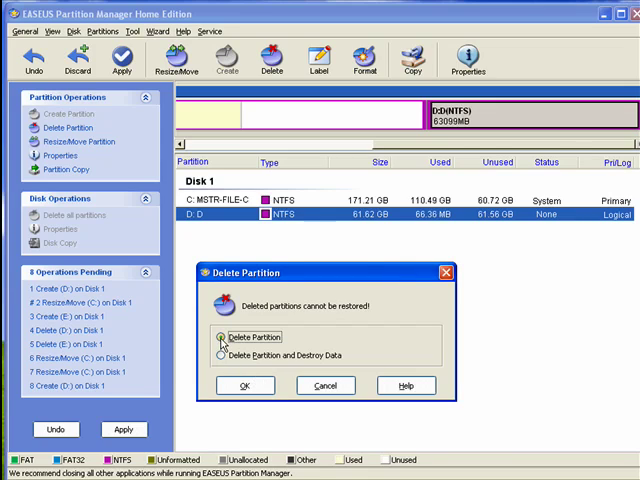
Delete drive D with a plain delete (no data wipe), leaving 61.62 GB unallocated
{"action": "left_click", "coordinate": [220, 354]}
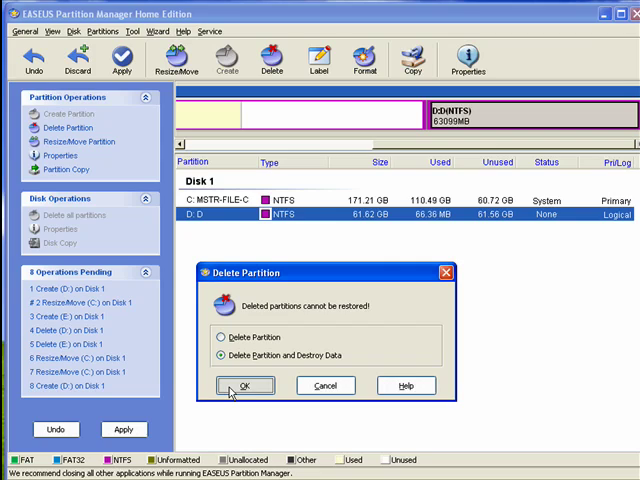
{"action": "left_click", "coordinate": [244, 386]}
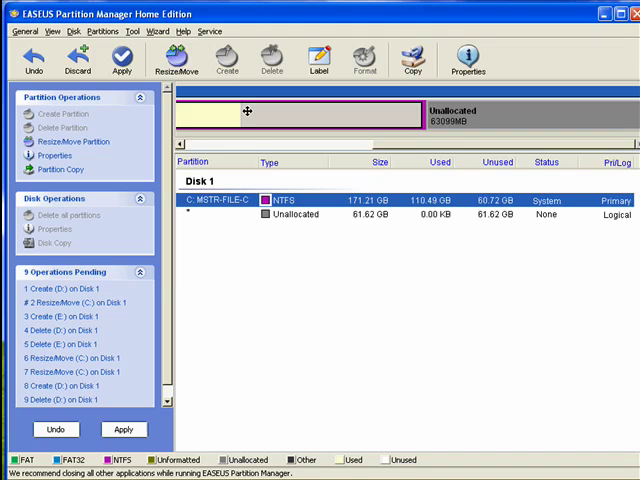
{"action": "mouse_move", "coordinate": [278, 110]}
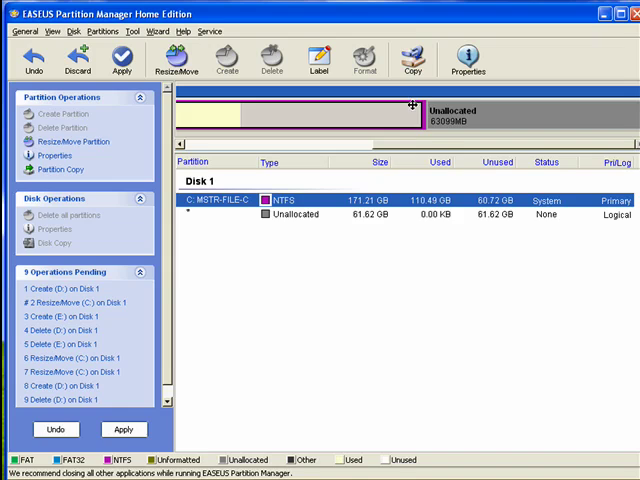
{"action": "mouse_move", "coordinate": [460, 118]}
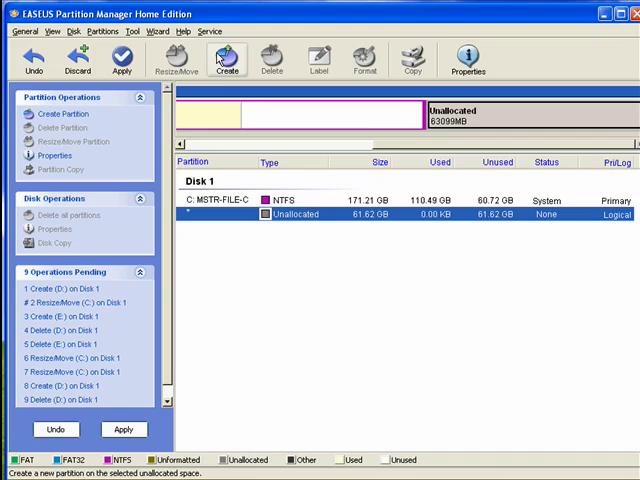
Create a new 61.62 GB NTFS D: partition in the unallocated space
{"action": "left_click", "coordinate": [228, 60]}
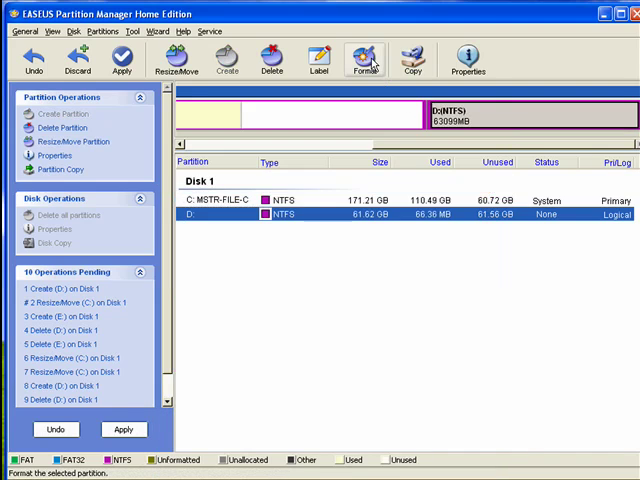
{"action": "left_click", "coordinate": [364, 58]}
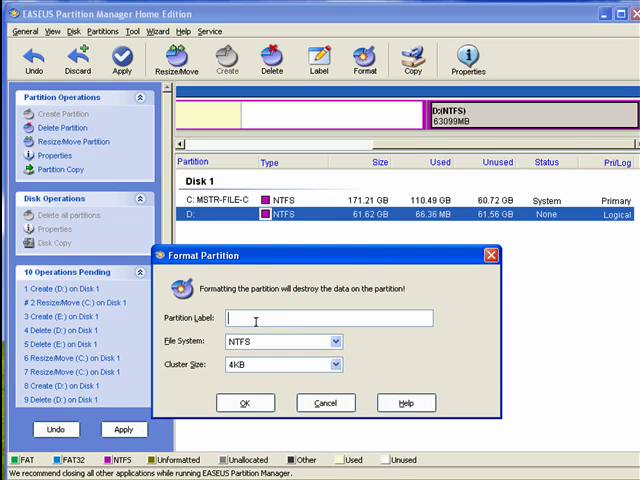
{"action": "mouse_move", "coordinate": [252, 332]}
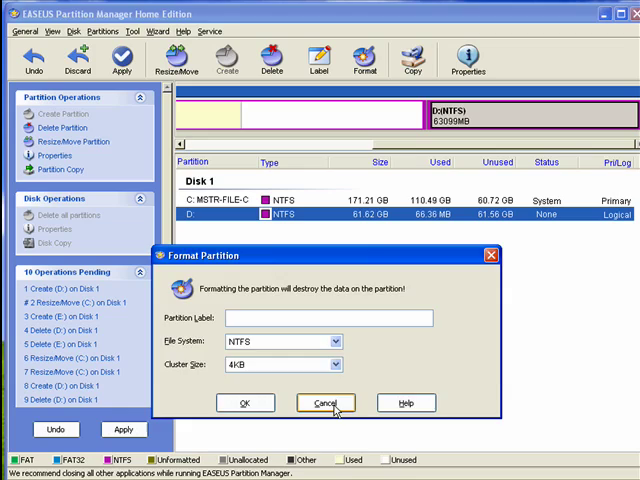
{"action": "left_click", "coordinate": [324, 402]}
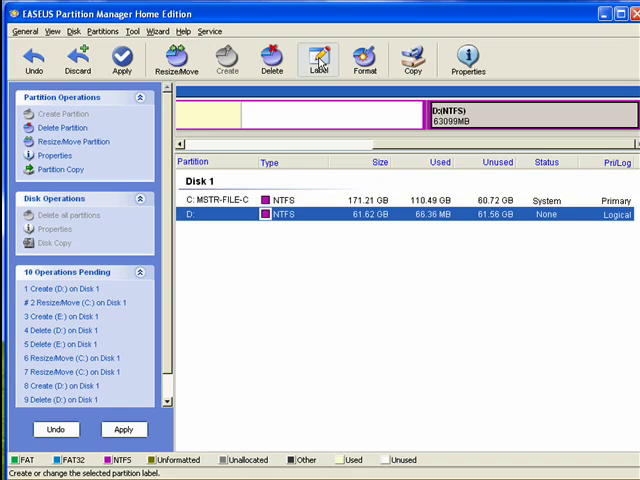
Relabel the new D: partition as MSTR-FILE-D
{"action": "left_click", "coordinate": [318, 58]}
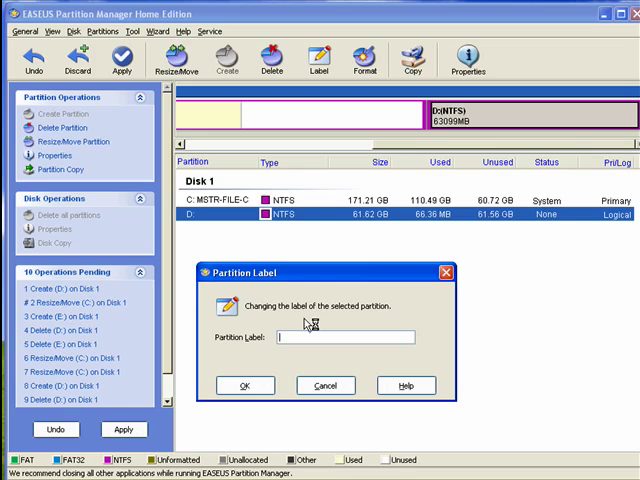
{"action": "type", "text": "MSTR"}
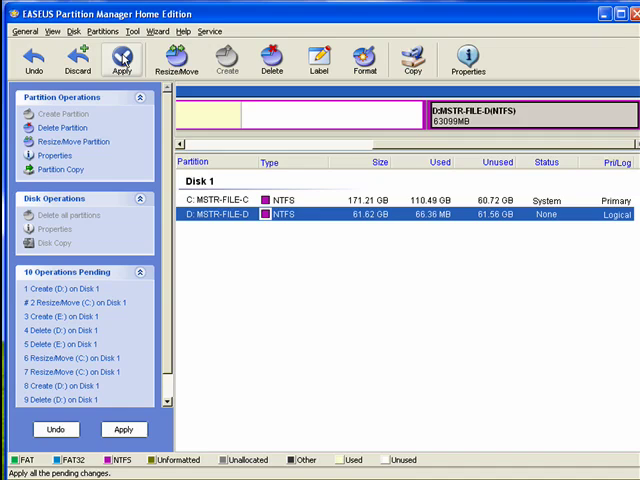
{"action": "left_click", "coordinate": [122, 52]}
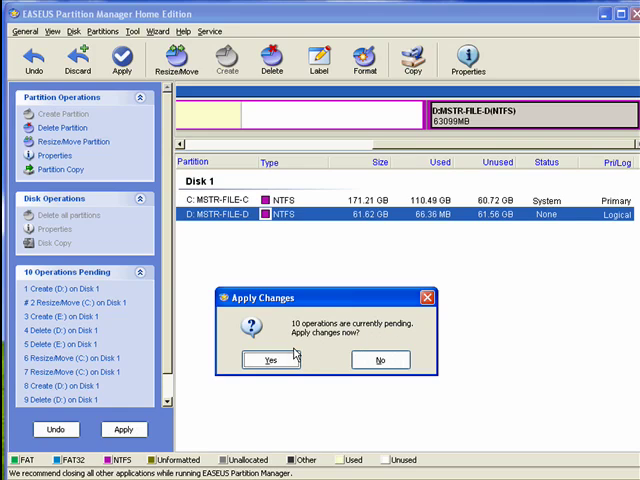
{"action": "left_click", "coordinate": [268, 360]}
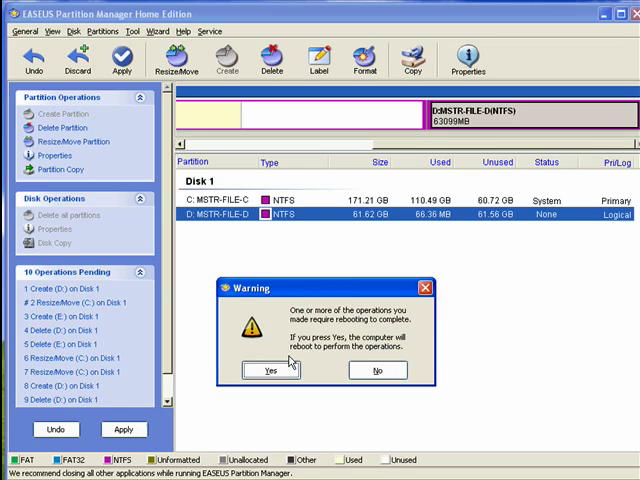
{"action": "mouse_move", "coordinate": [372, 312]}
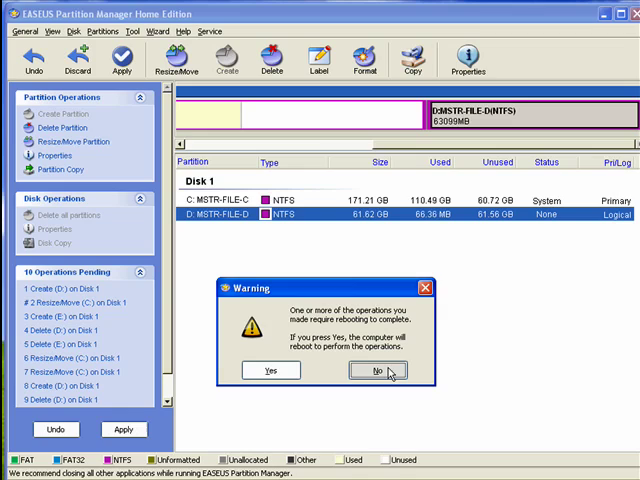
{"action": "left_click", "coordinate": [376, 372]}
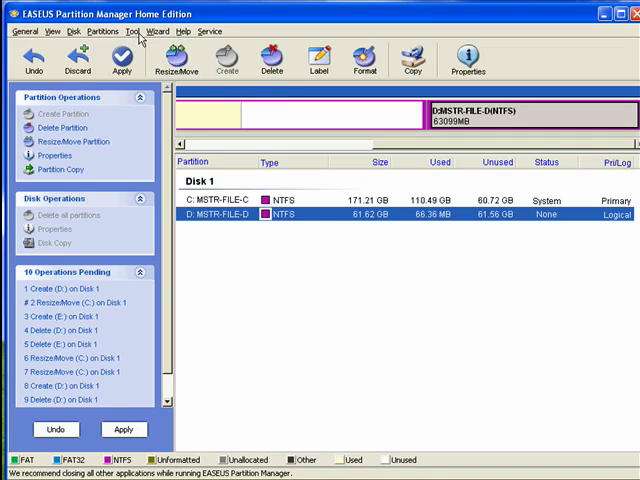
{"action": "mouse_move", "coordinate": [156, 32]}
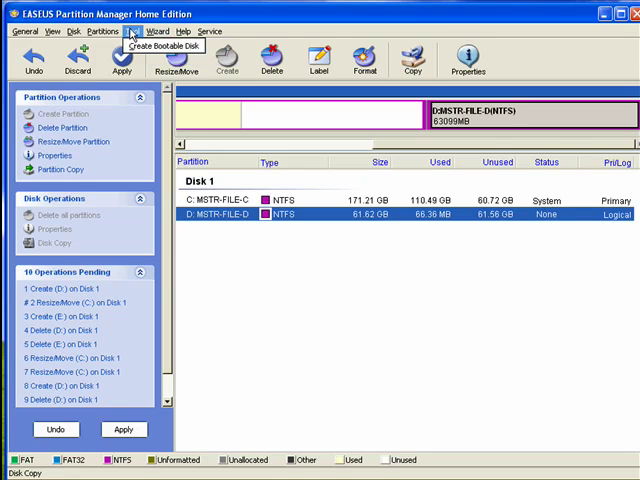
{"action": "left_click", "coordinate": [100, 32]}
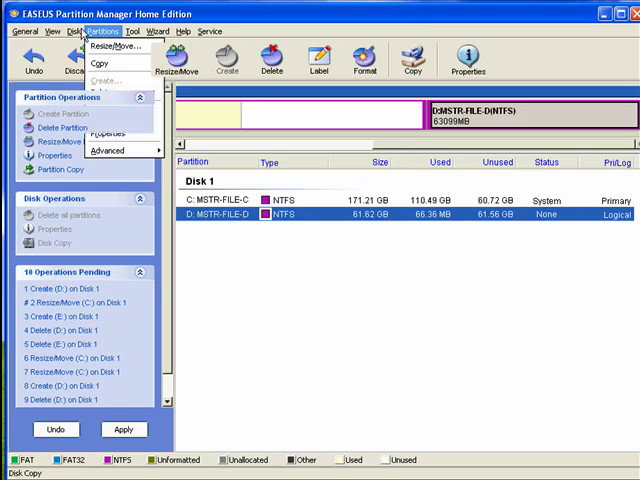
{"action": "left_click", "coordinate": [16, 32]}
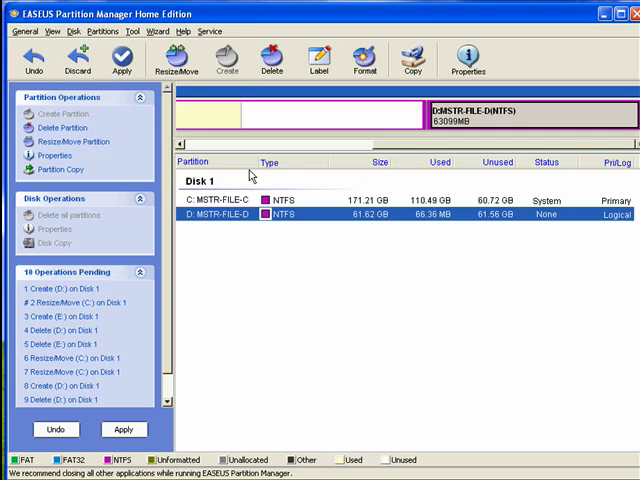
{"action": "mouse_move", "coordinate": [430, 392]}
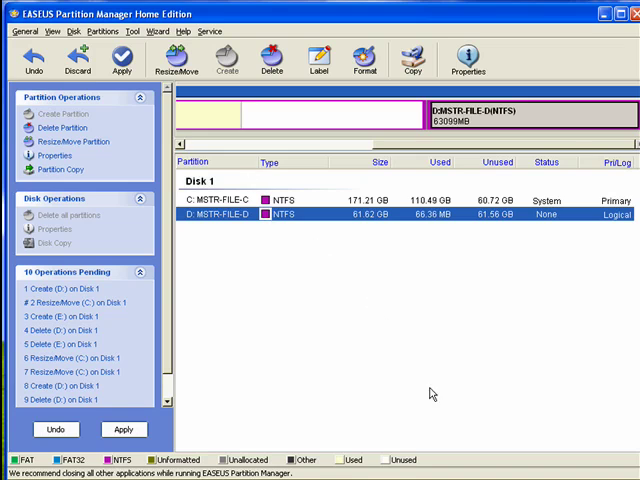